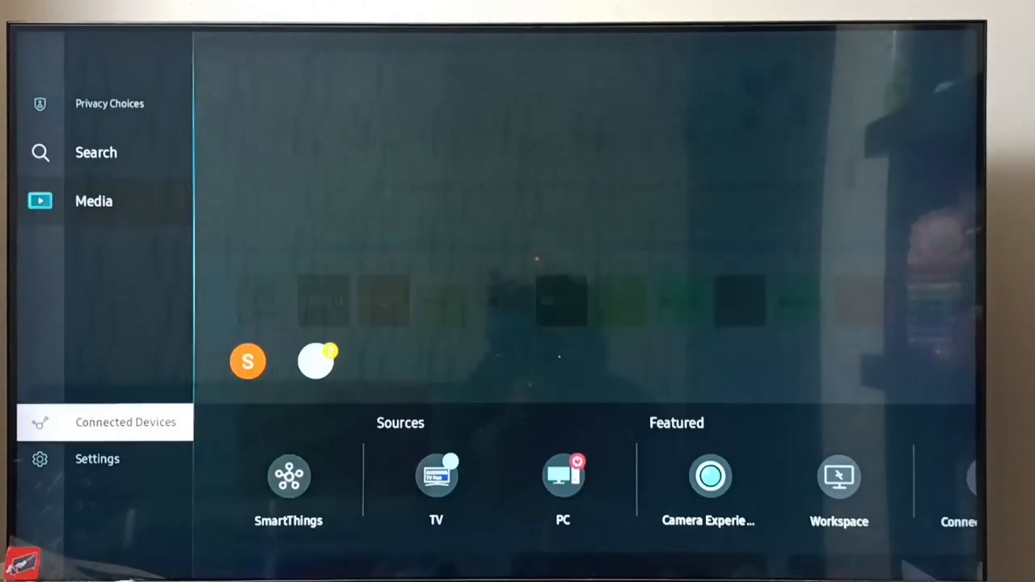
Step: Bring up the quick settings strip from home and move right to All Settings
left_click(97, 459)
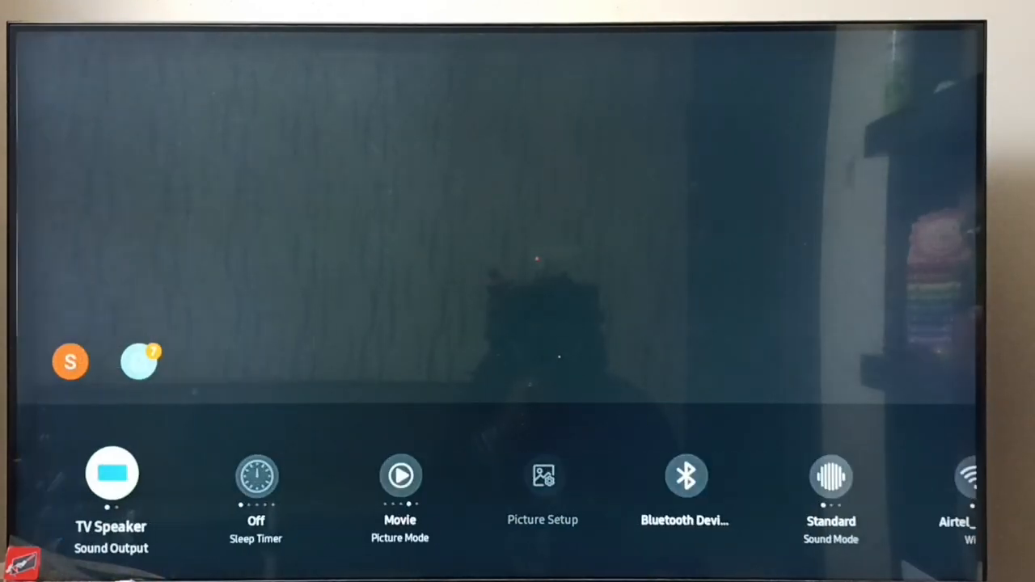
left_click(686, 476)
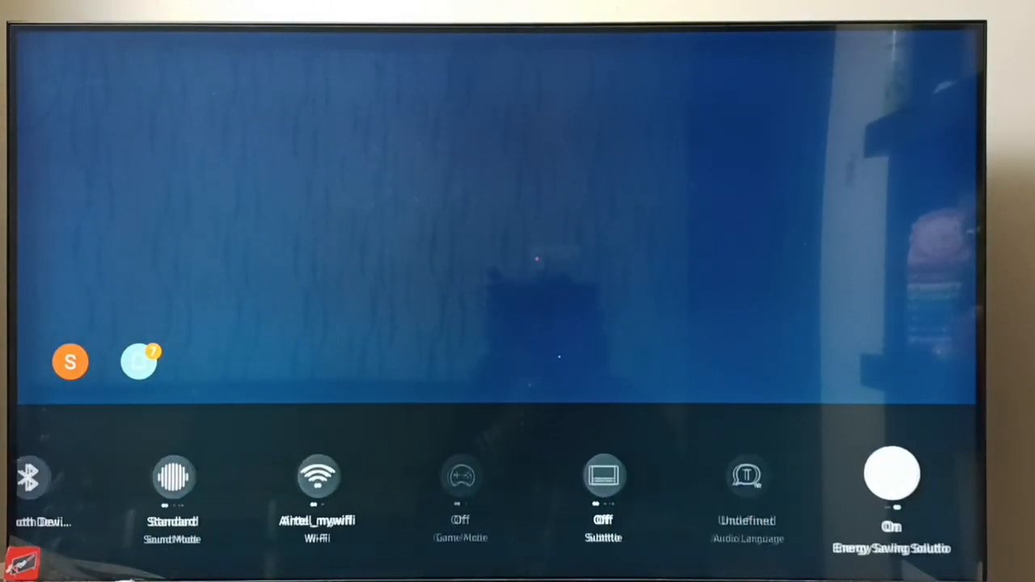
scroll("right", 3)
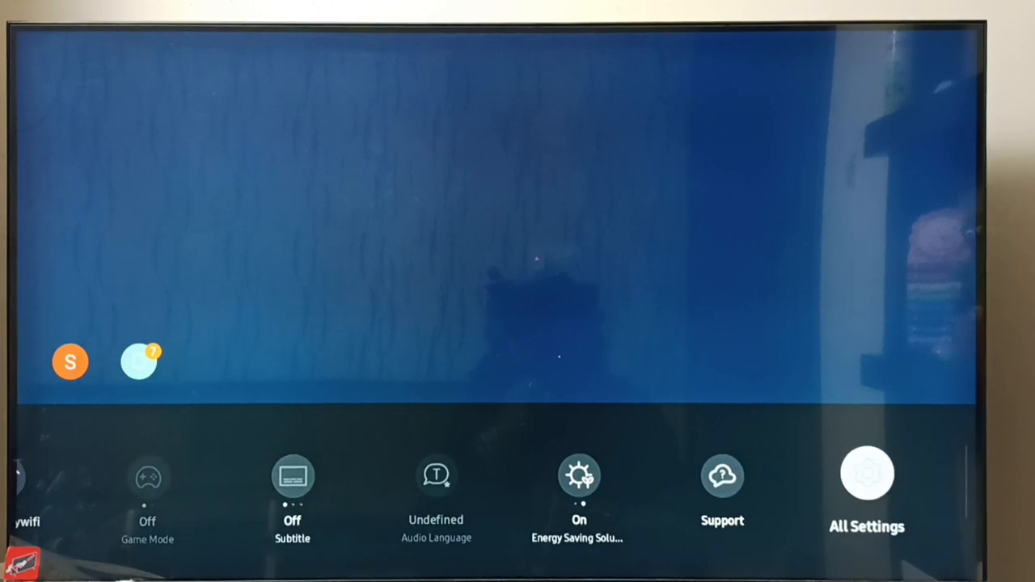
Step: Enter All Settings and go to the Connection section listing Bluetooth Device List
left_click(867, 472)
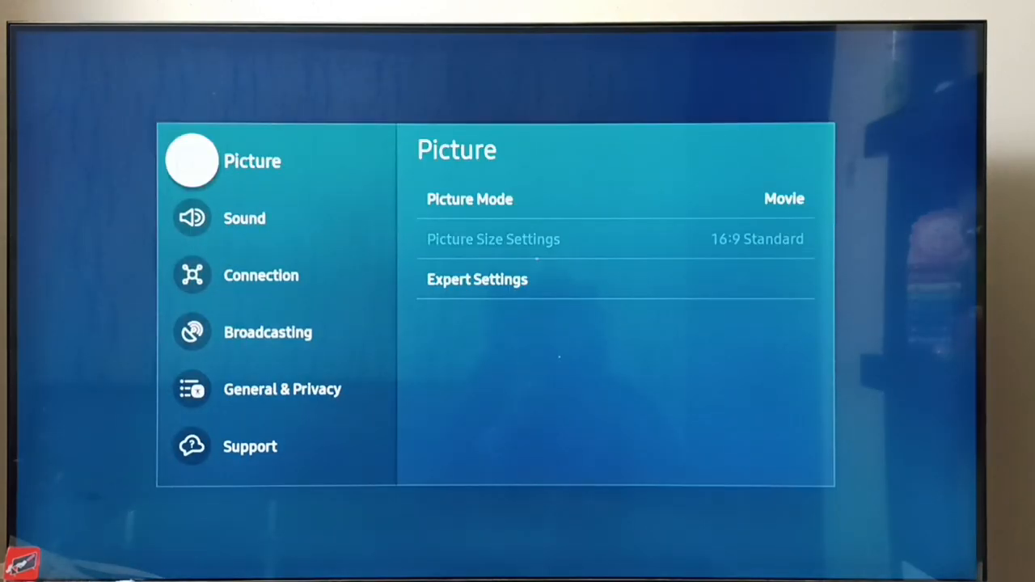
left_click(262, 275)
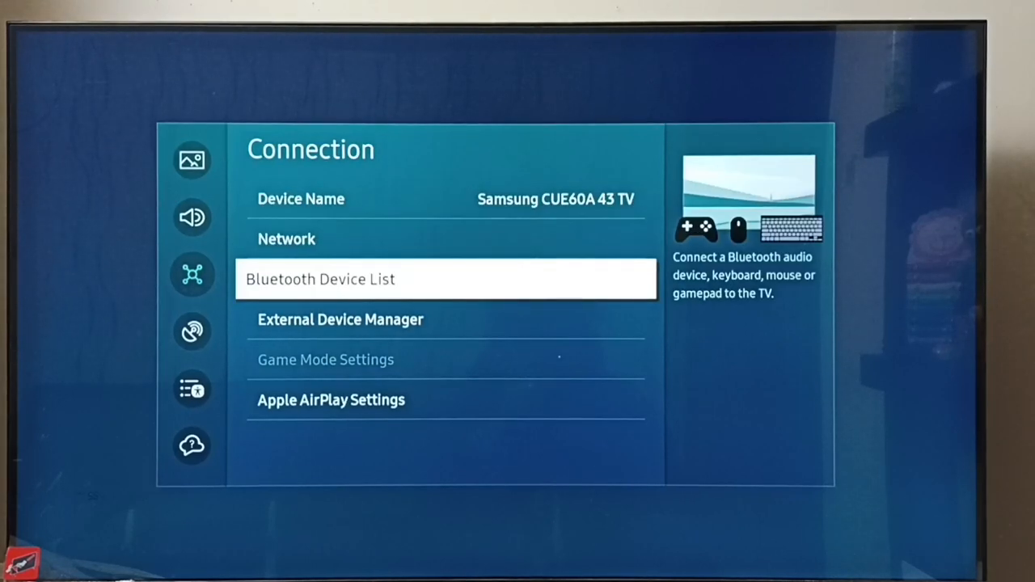
Step: In the Bluetooth Device List, pair and connect the Aavante Bar 3200D soundbar
left_click(446, 278)
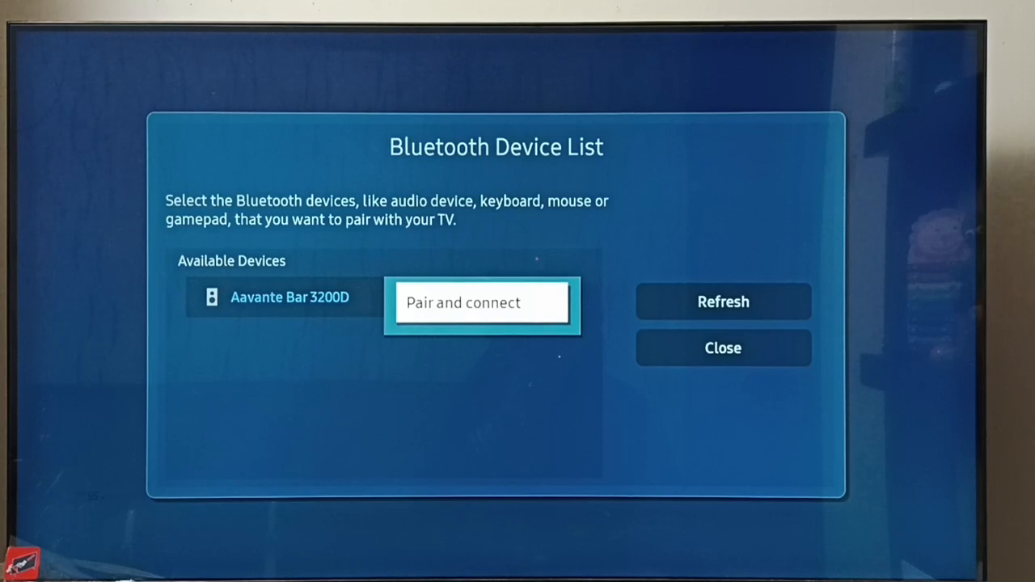
left_click(482, 302)
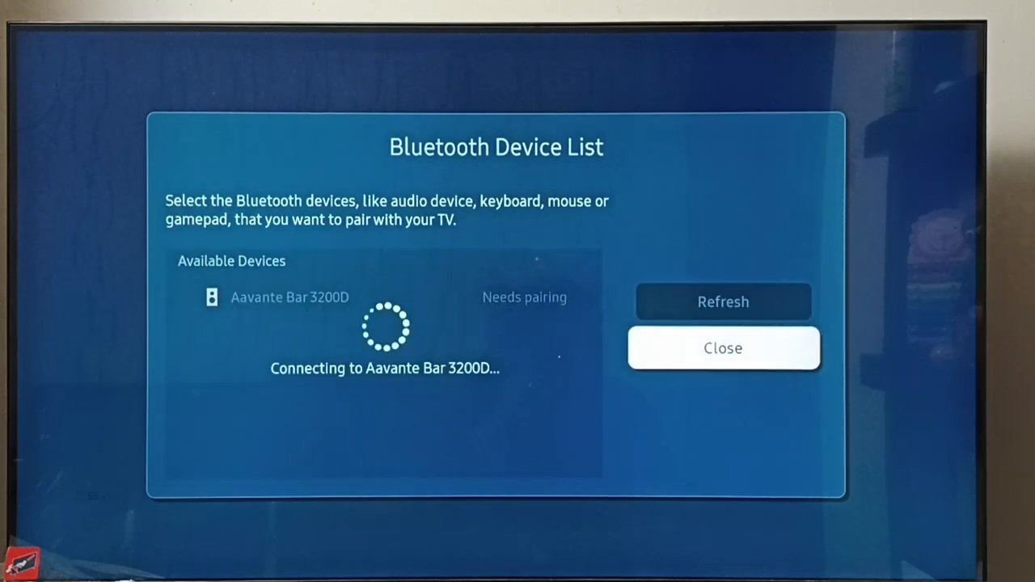